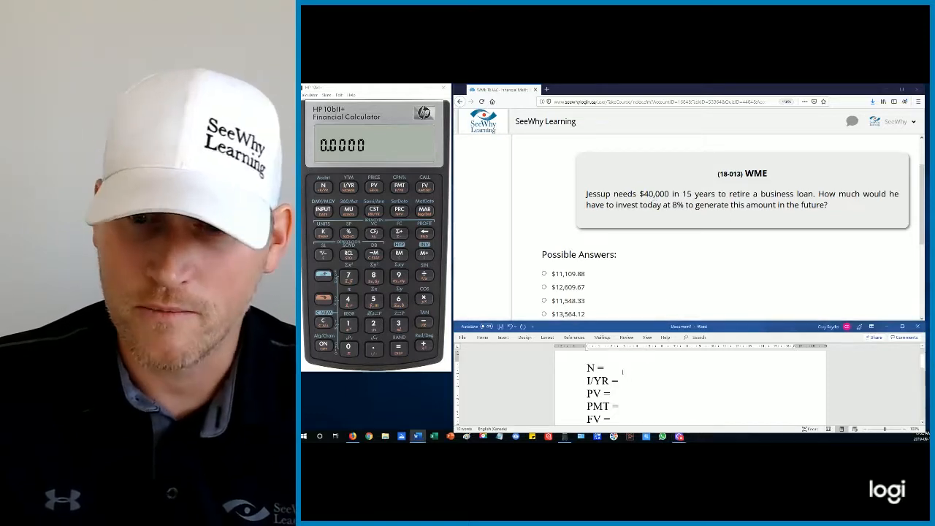
Fill the loan notes with N = 15, I/YR = 8 and FV = 40,000.
text(15)
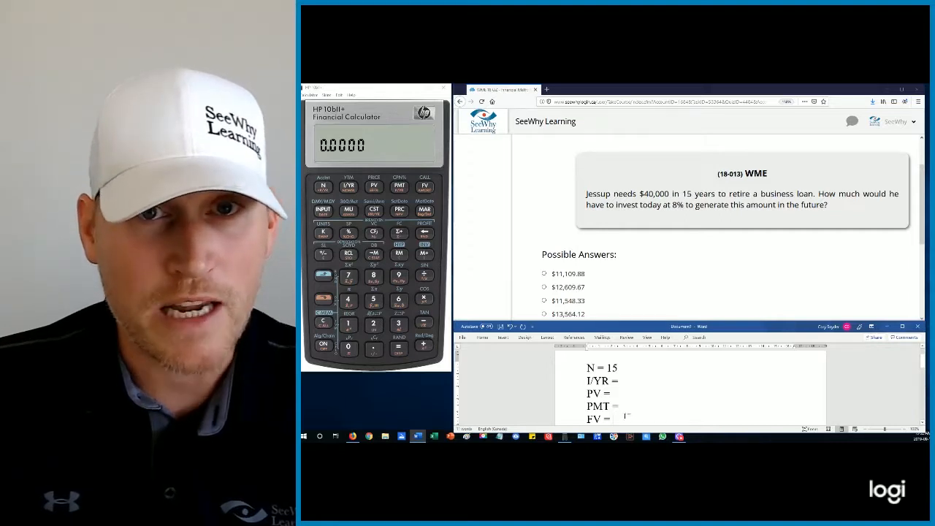
text(40,000)
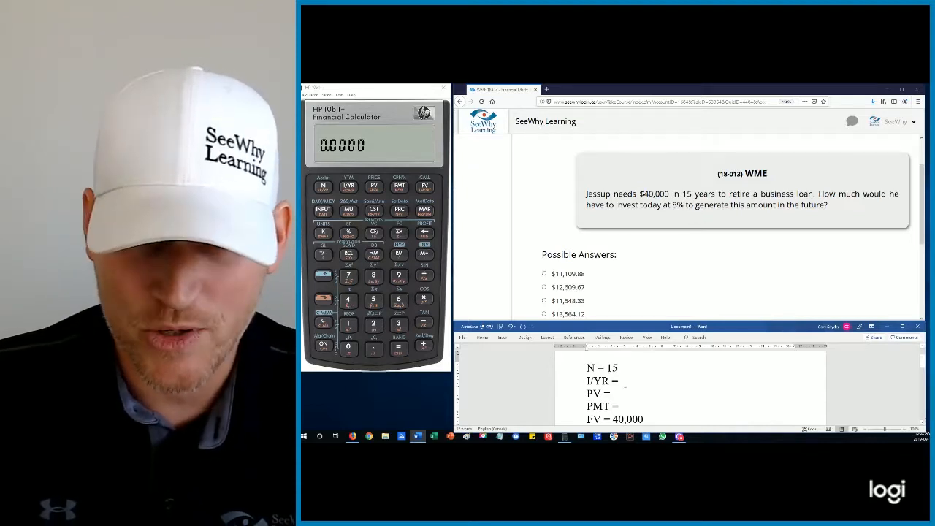
text(8)
text( 0)
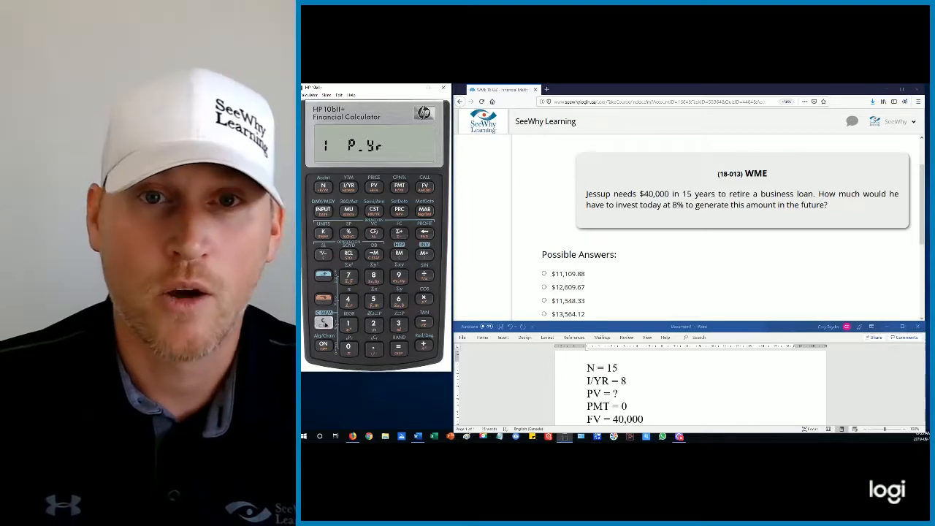
Set 1 payment per year and clear the display to 0.0000.
click(323, 322)
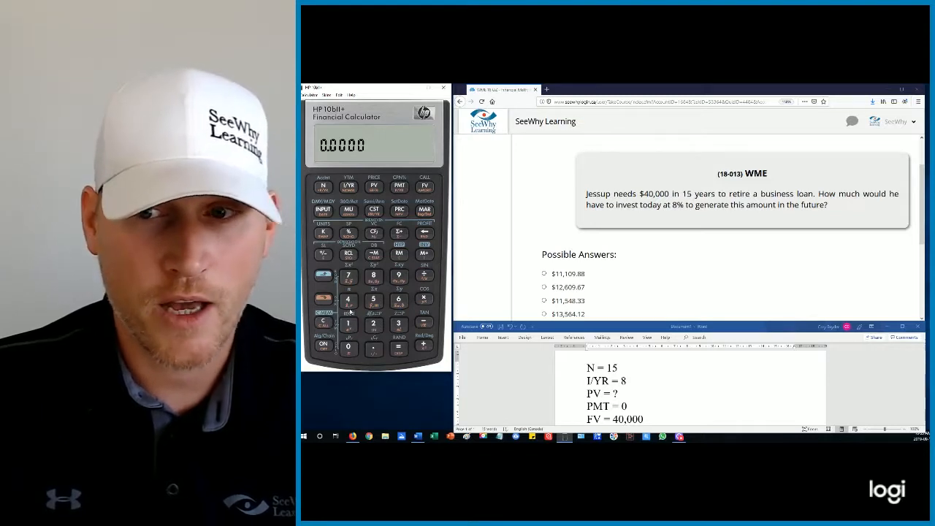
Store FV 40,000, compute PV −12,609.6682, and select $12,609.67 in the quiz.
click(348, 348)
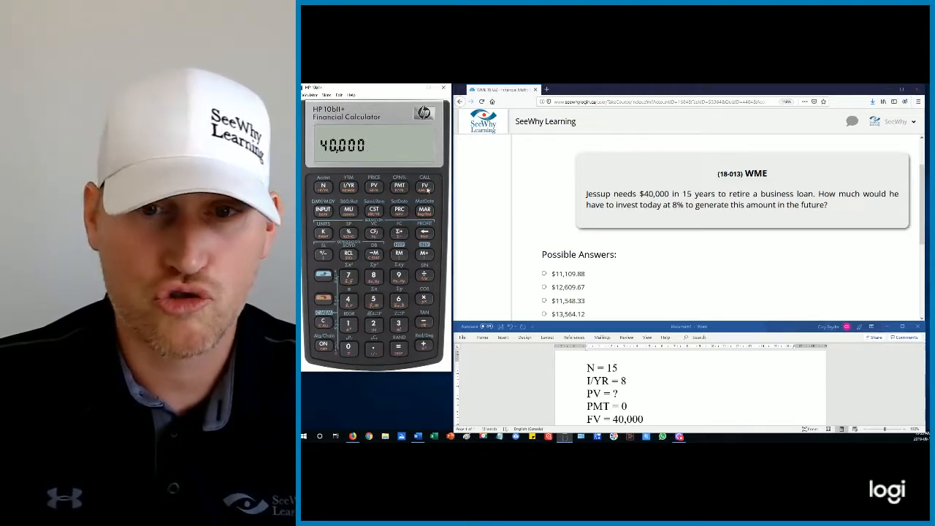
click(424, 188)
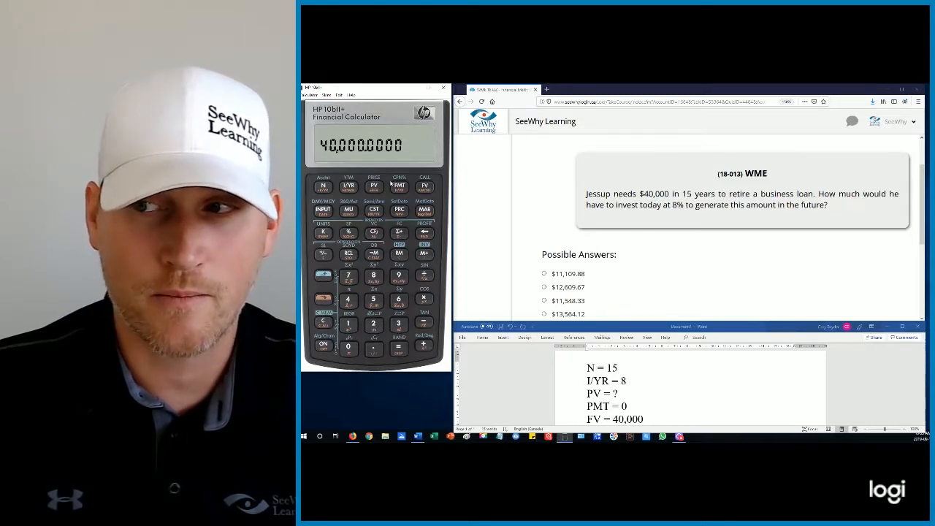
click(374, 185)
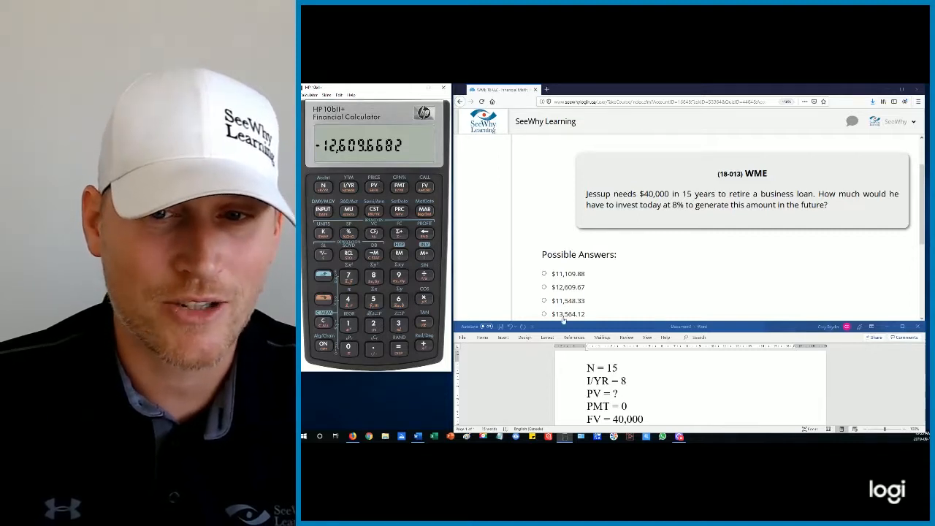
click(544, 287)
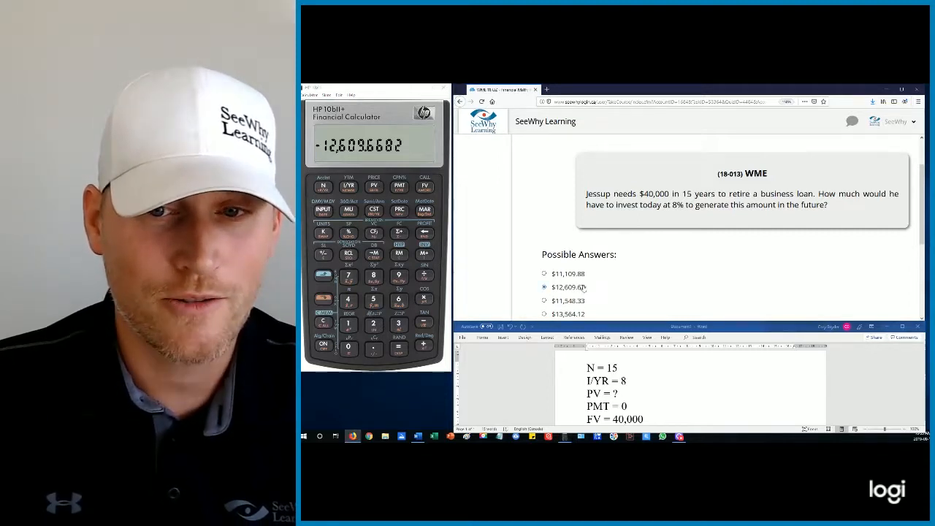